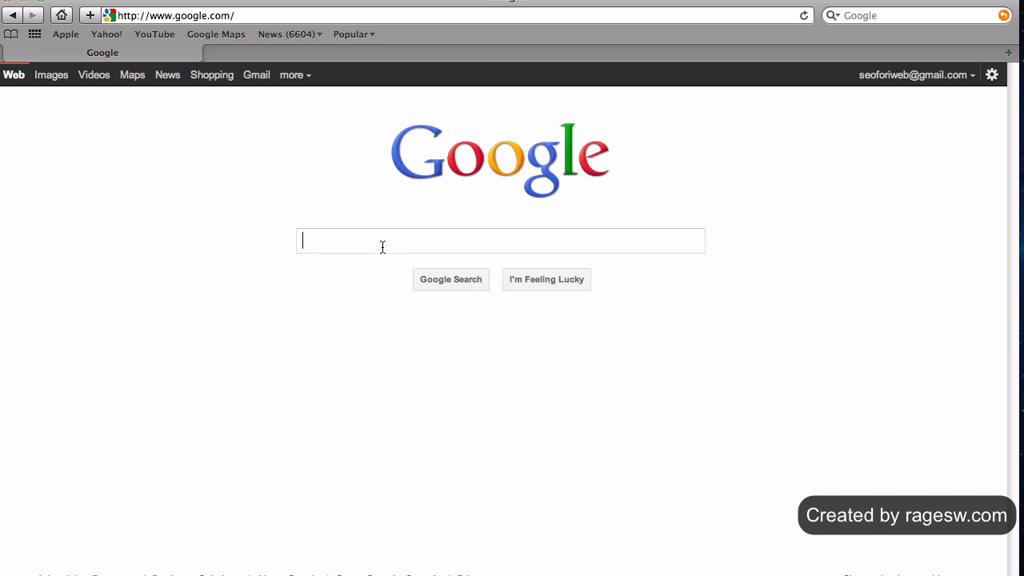
- Search Google for 'google adwords keyword tool' and open the Keyword Tool - Google AdWords result
text(google adwords k)
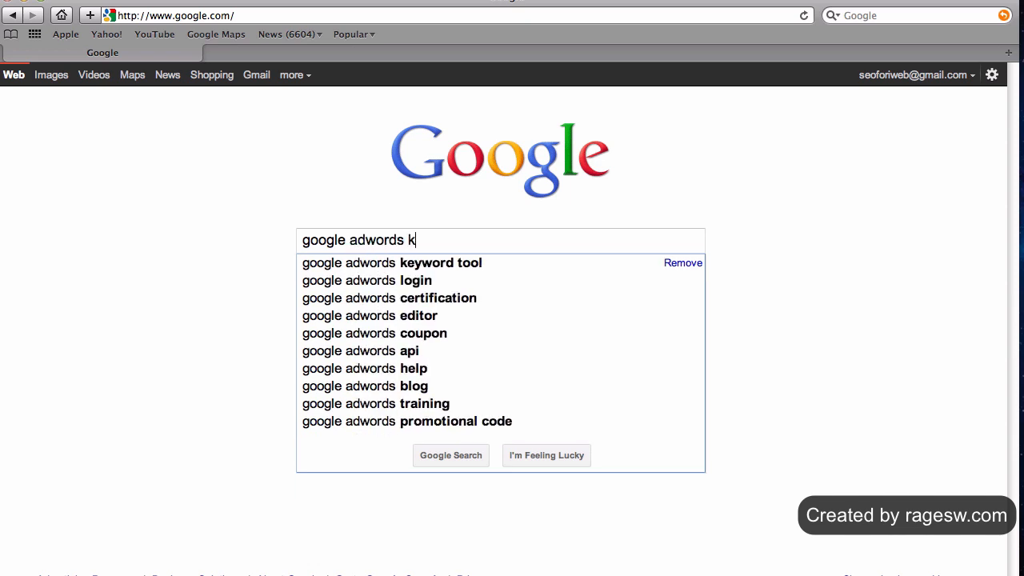
click(392, 263)
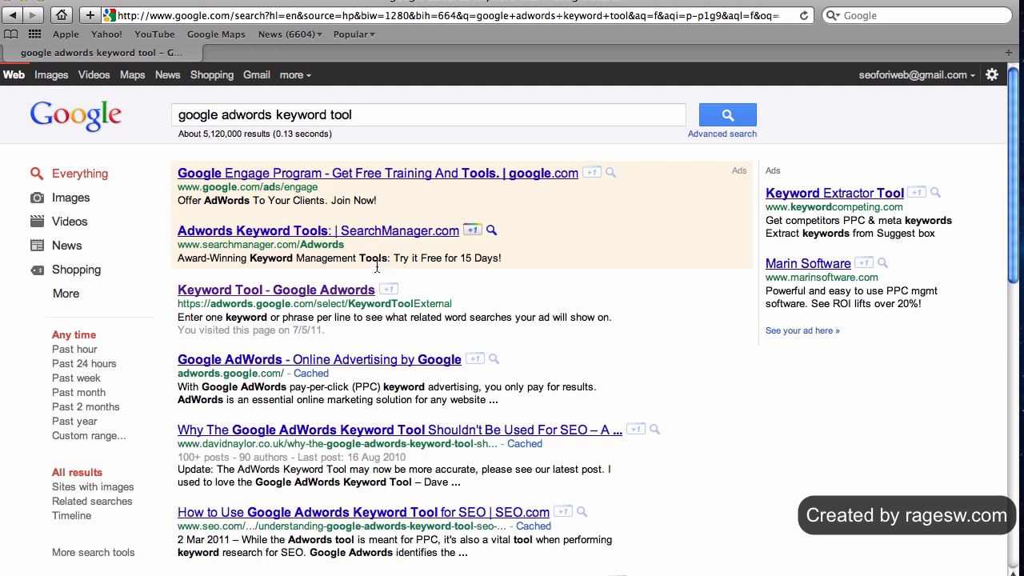
double_click(397, 304)
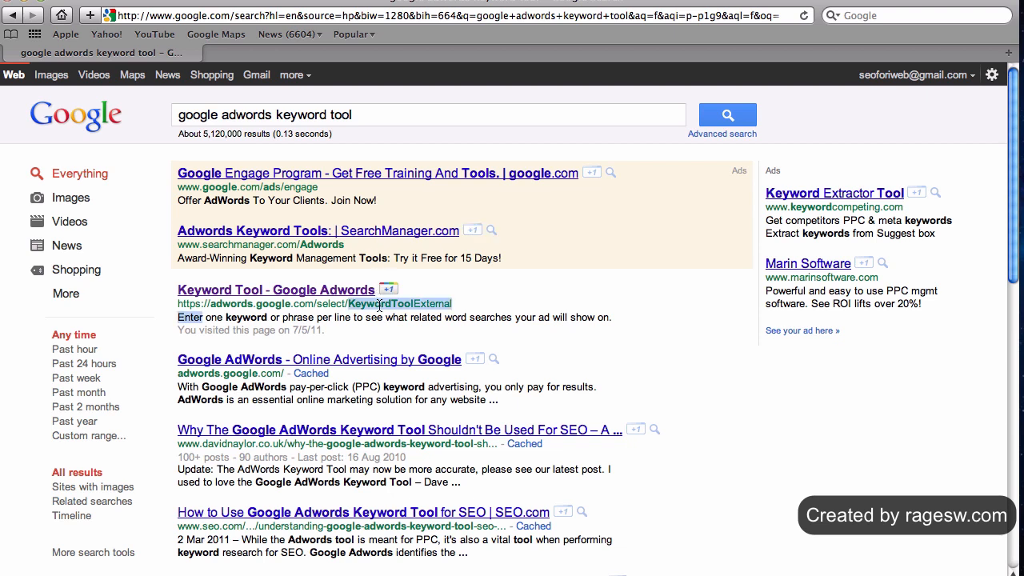
click(276, 290)
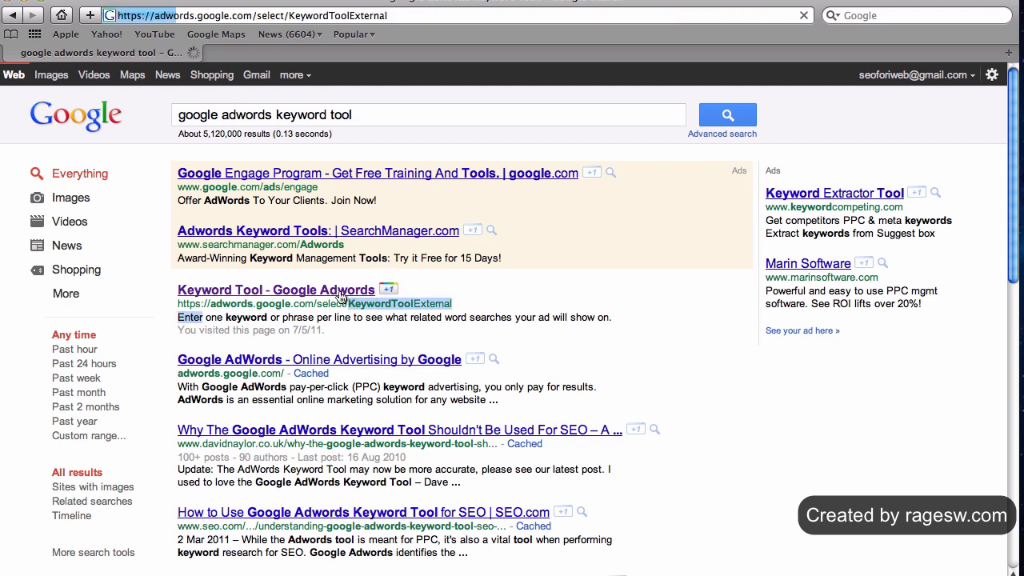
click(275, 289)
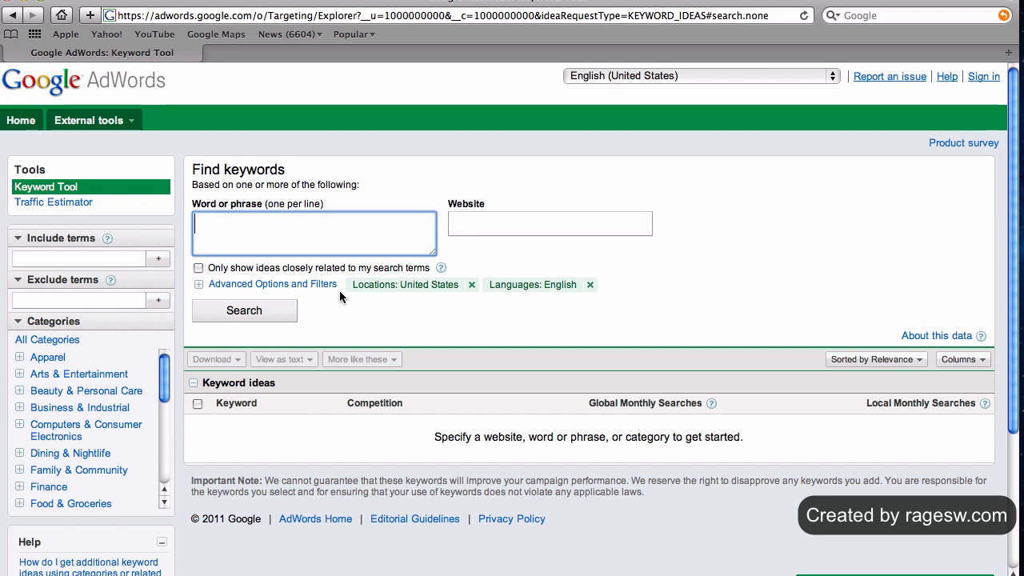
- Search the keyword tool for 'golf clubs' to list its keyword ideas and monthly volumes
text(golf clubs)
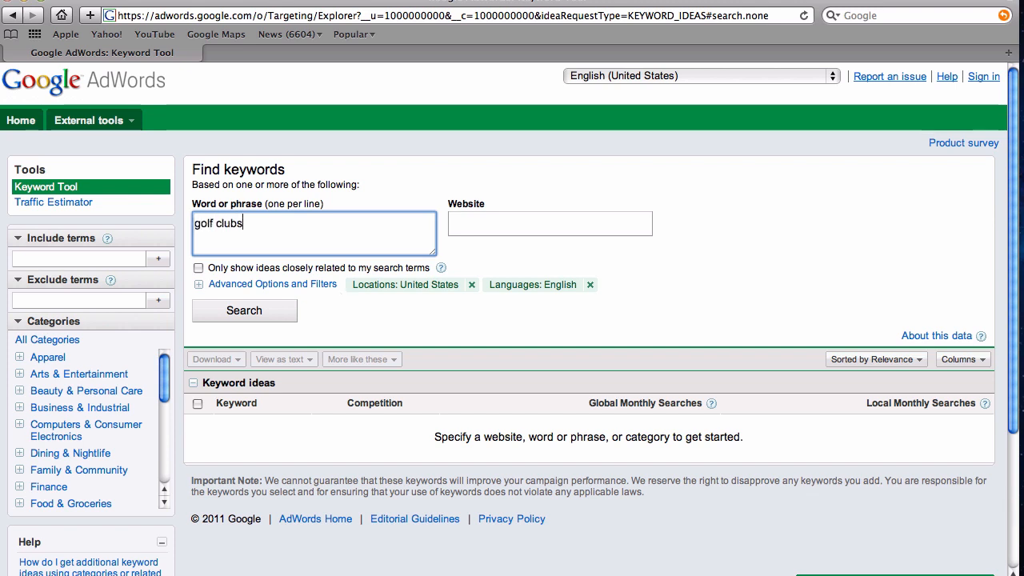
click(243, 310)
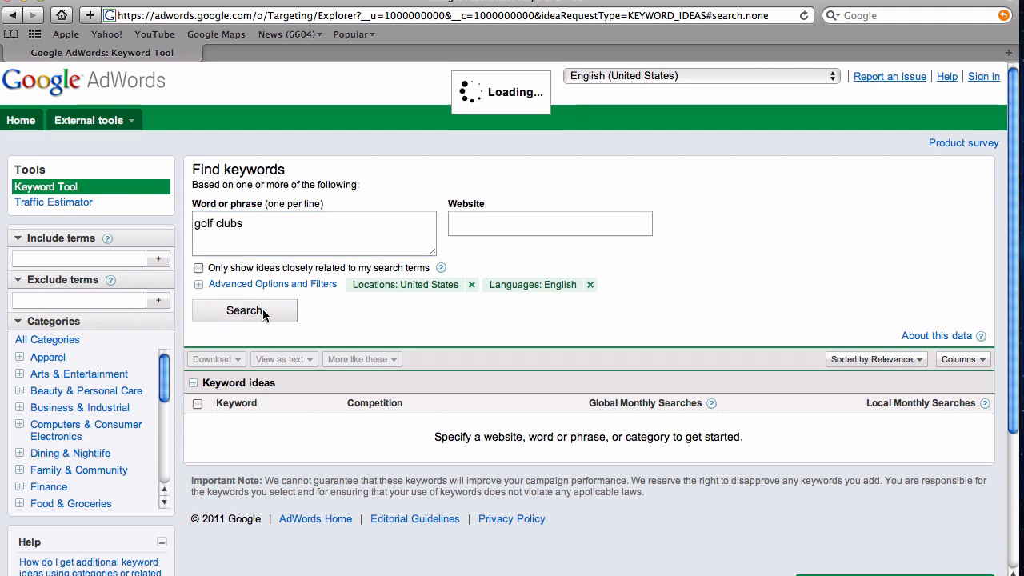
click(243, 310)
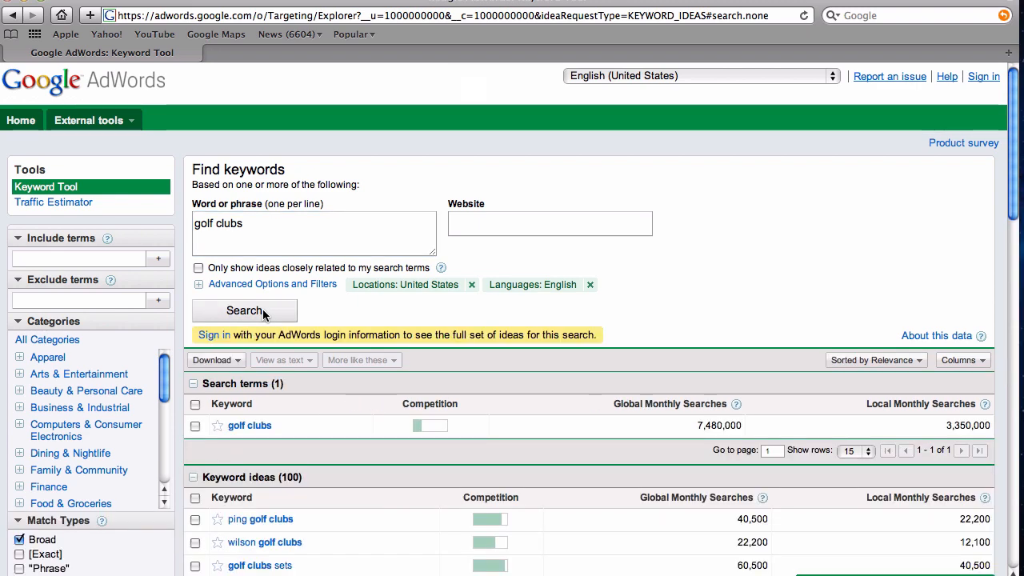
scroll(down, 3)
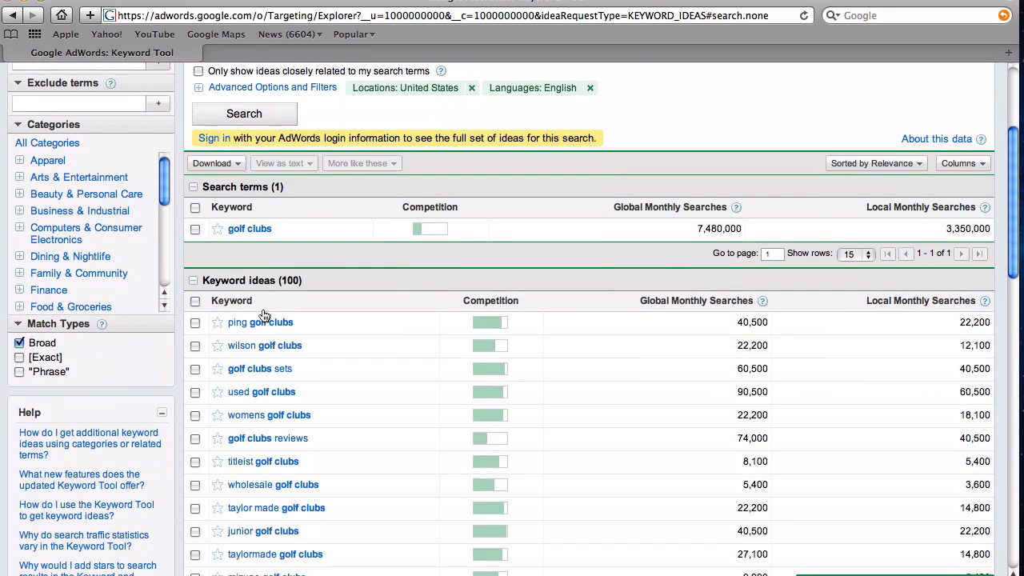
scroll(down, 3)
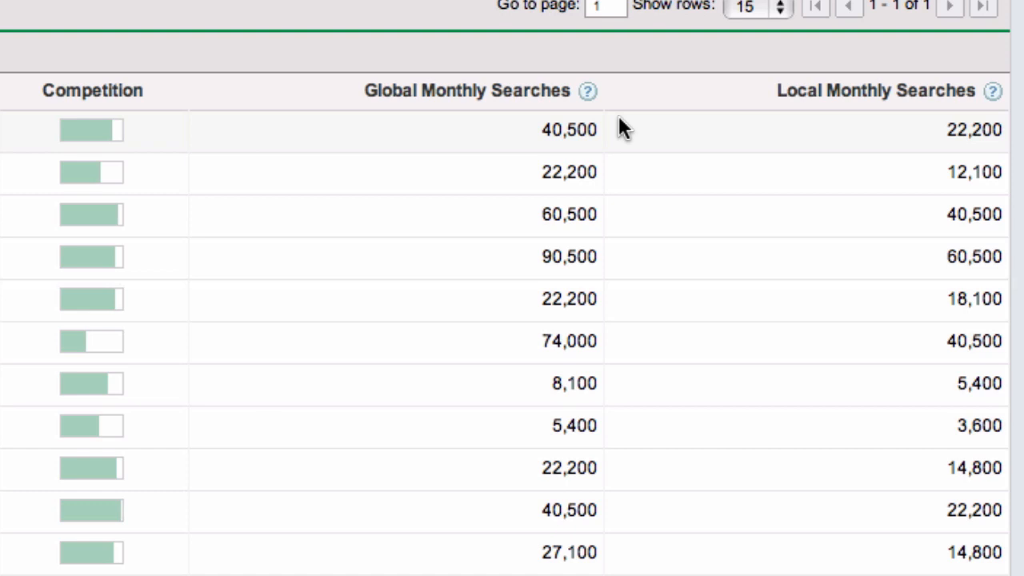
mouse_move(928, 134)
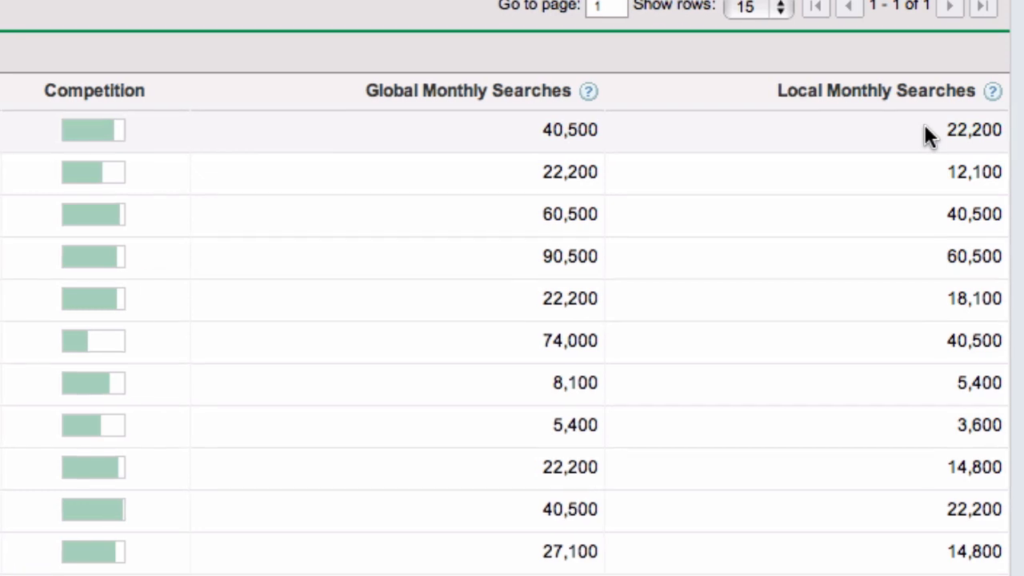
scroll(down, 3)
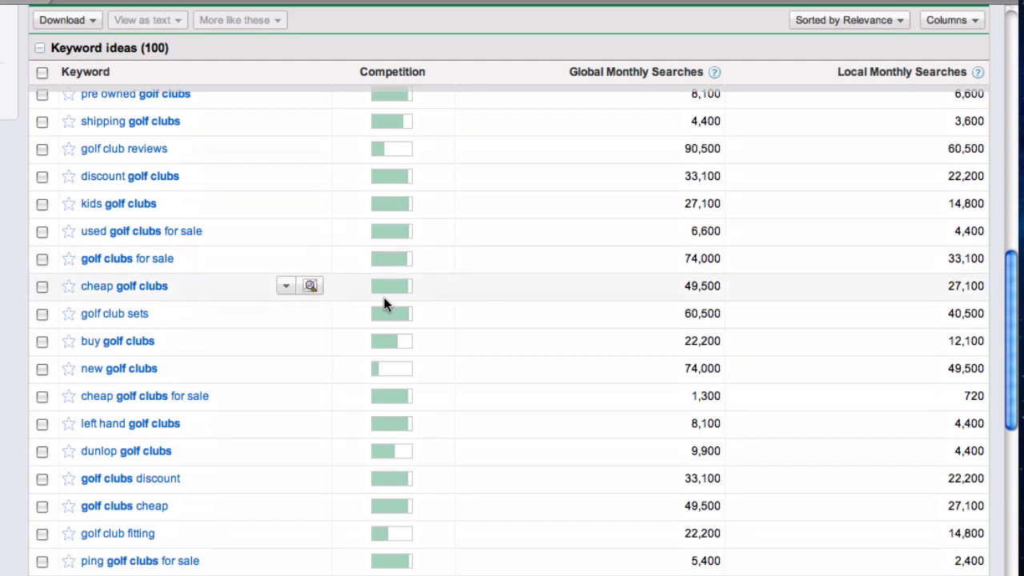
mouse_move(41, 431)
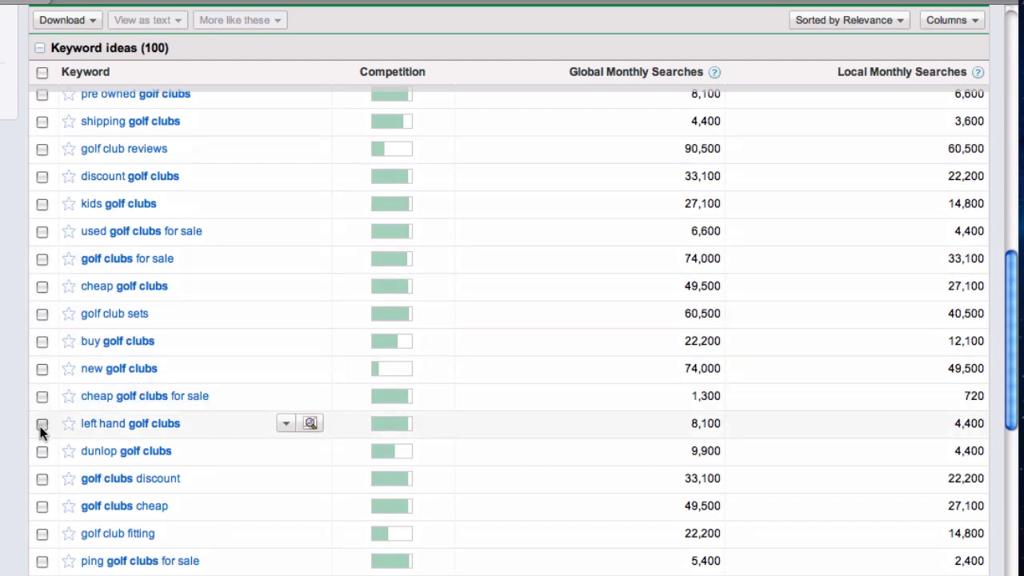
- Tick the 'left hand golf clubs' keyword idea, completing the five selected keywords
click(41, 422)
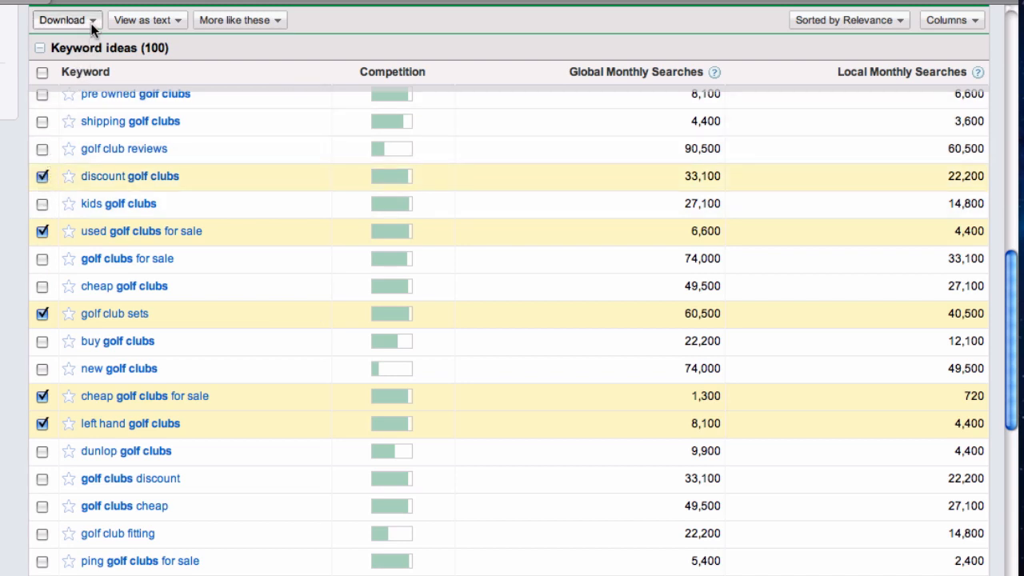
- Download the five selected keywords as CSV for Excel and dismiss the preparation notice
click(65, 19)
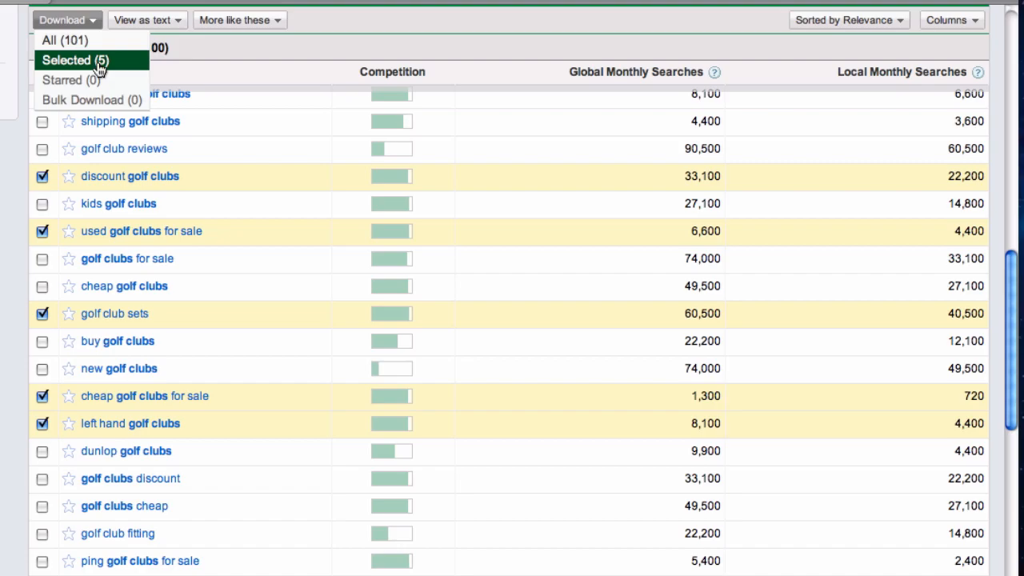
click(74, 61)
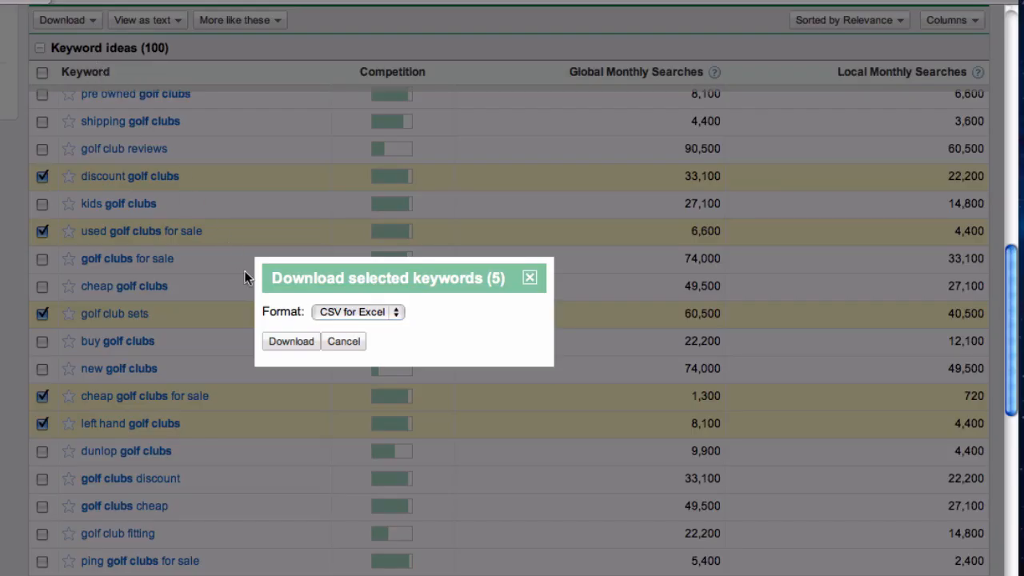
click(291, 340)
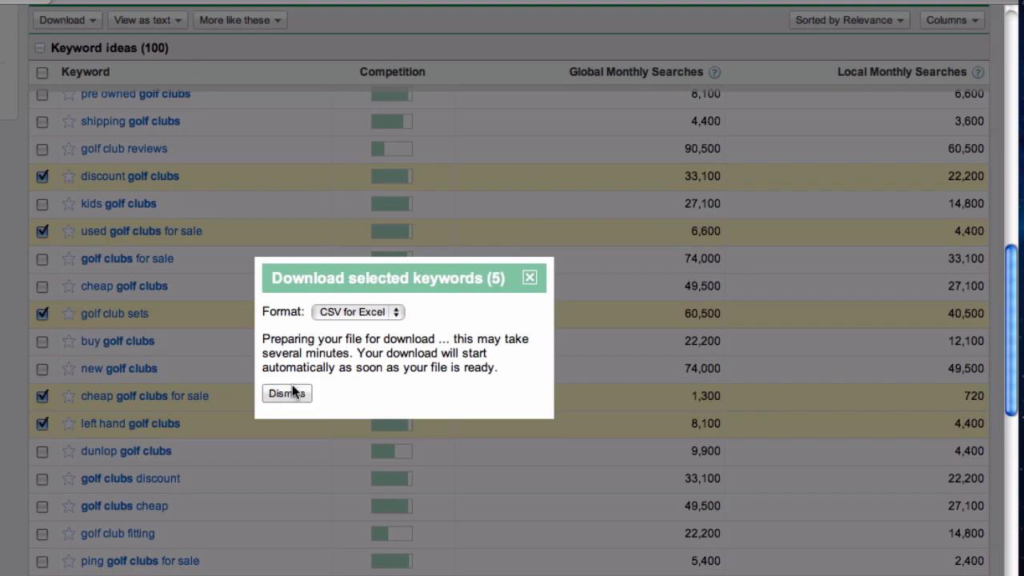
click(286, 394)
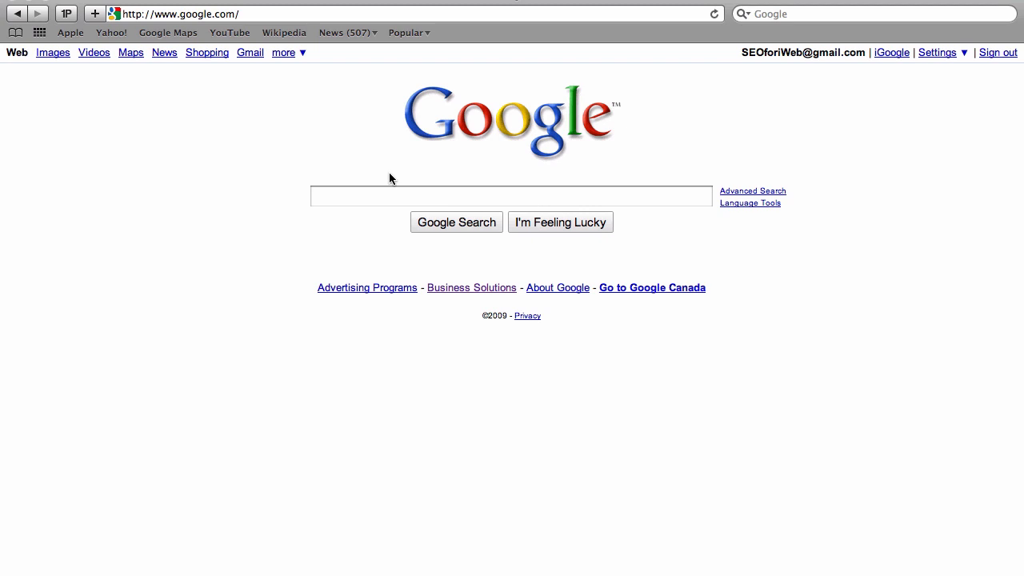
- Search Google for 'golf tour club'
click(510, 196)
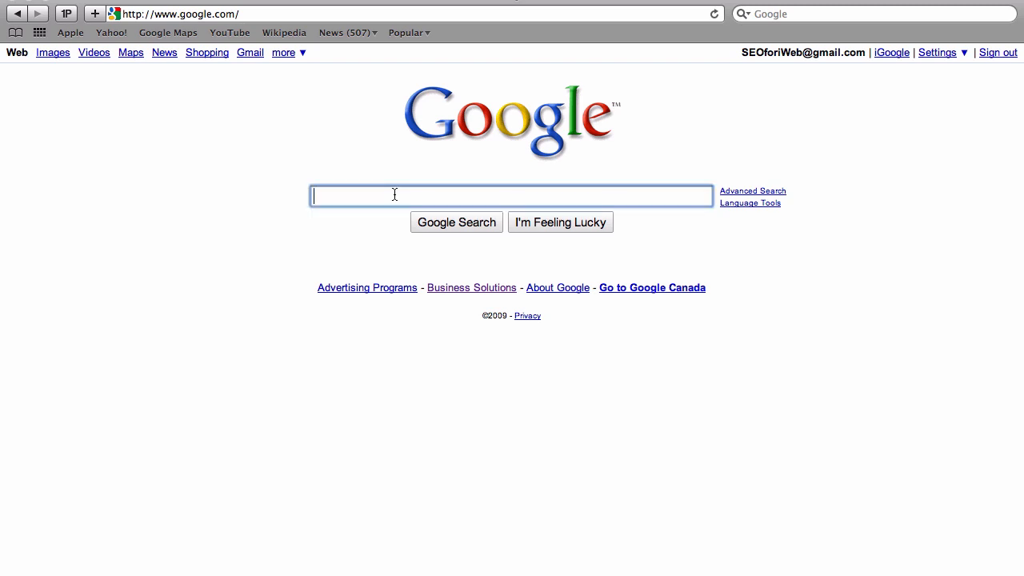
text(go)
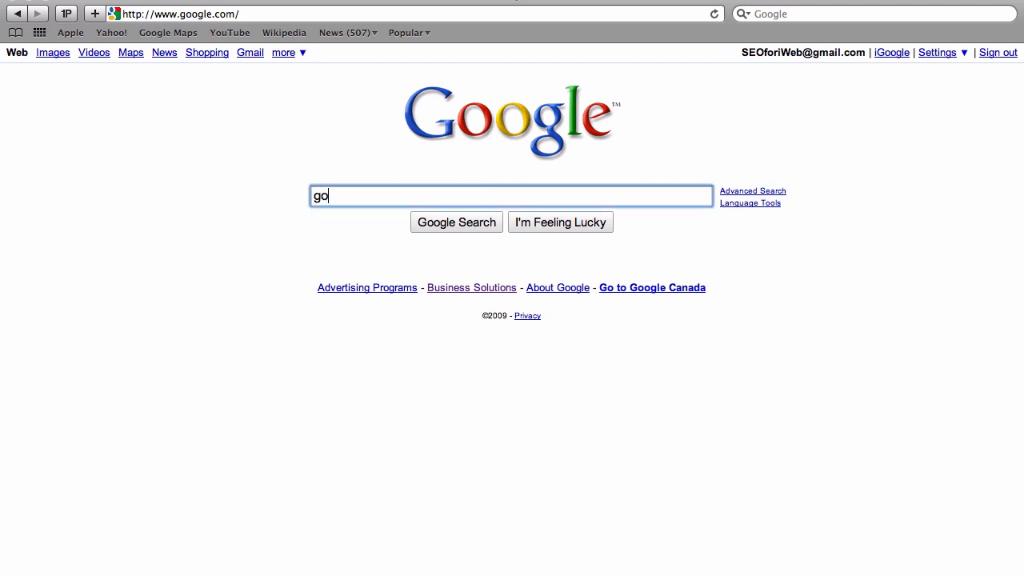
text(golf tour)
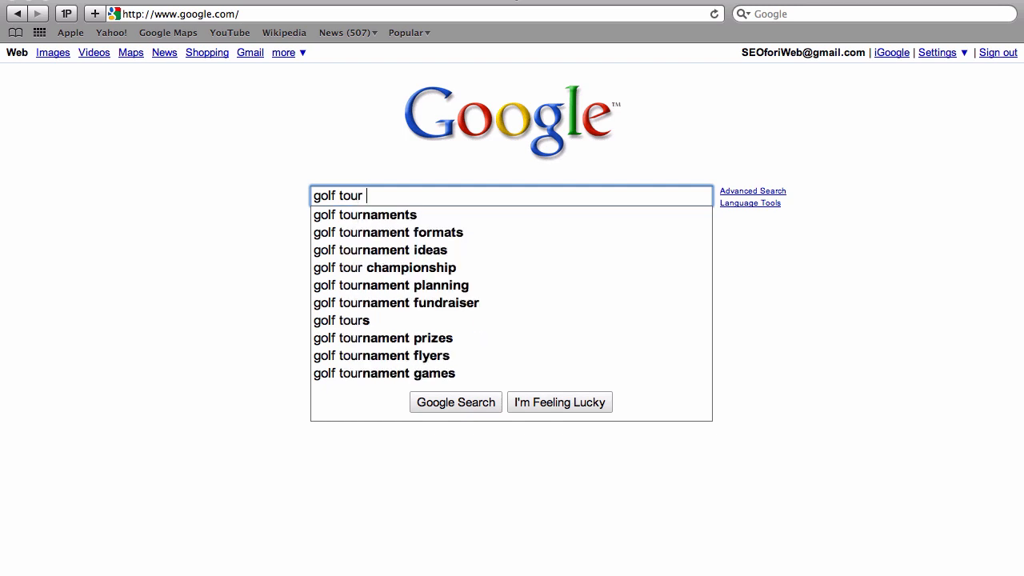
text(club)
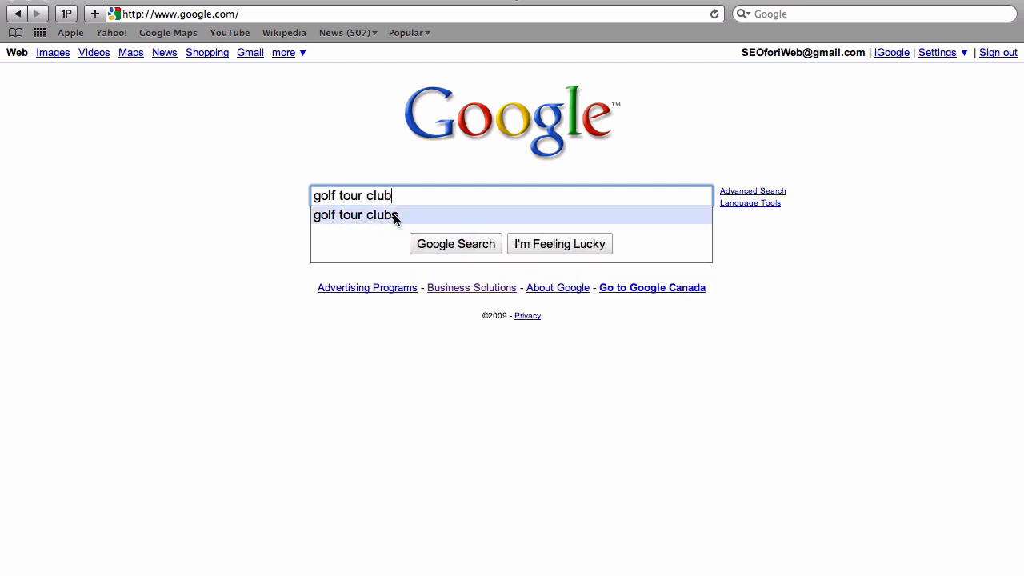
mouse_move(438, 250)
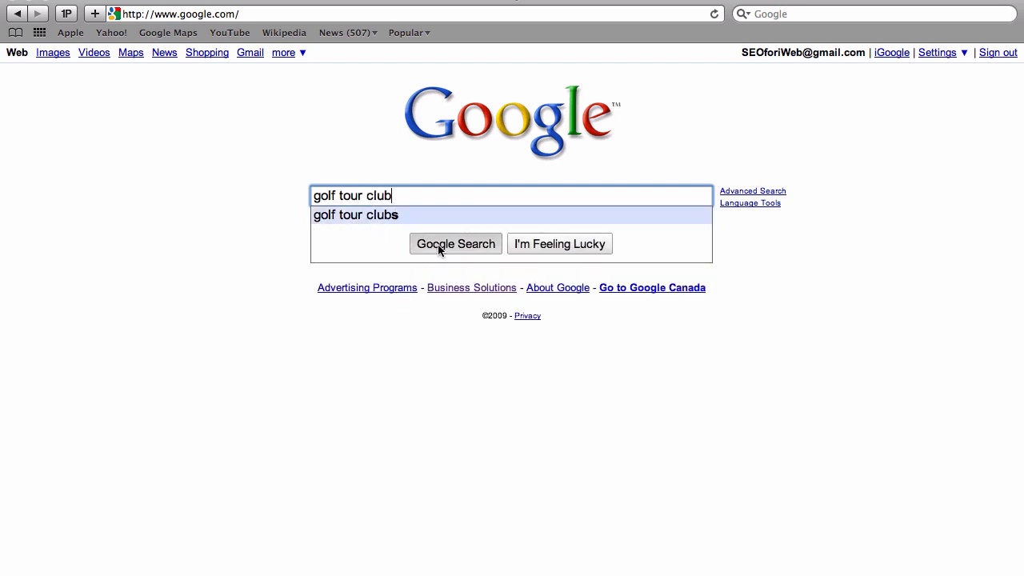
click(454, 243)
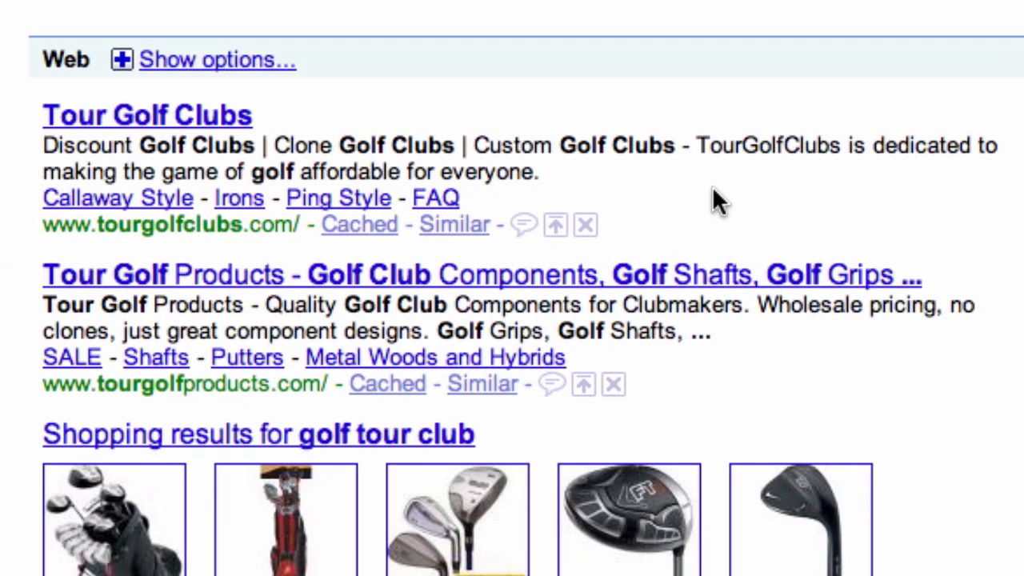
- Scroll through the competing 'golf tour club' results, then visit the top-ranked Tour Golf Clubs site
scroll(down, 3)
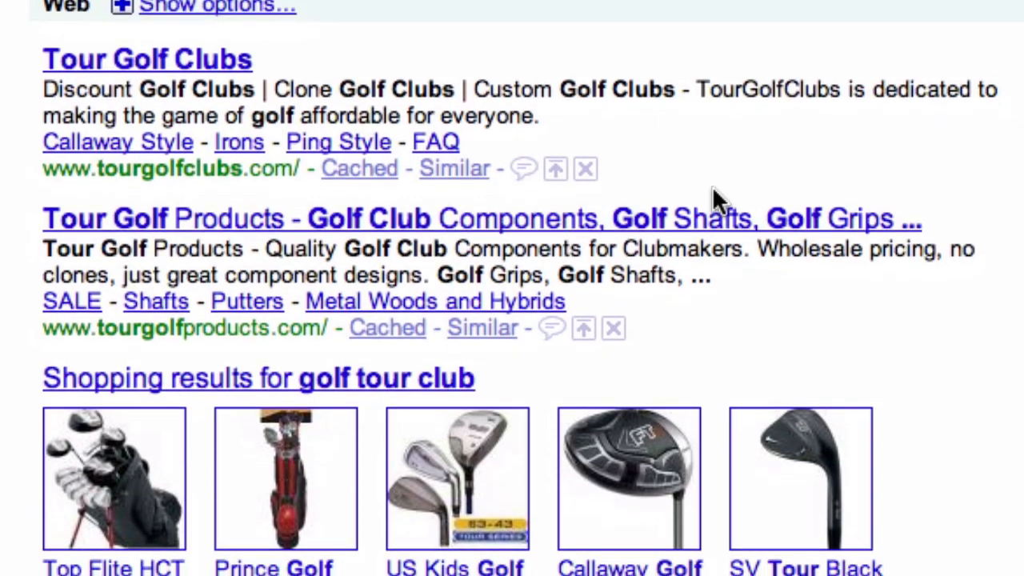
scroll(down, 3)
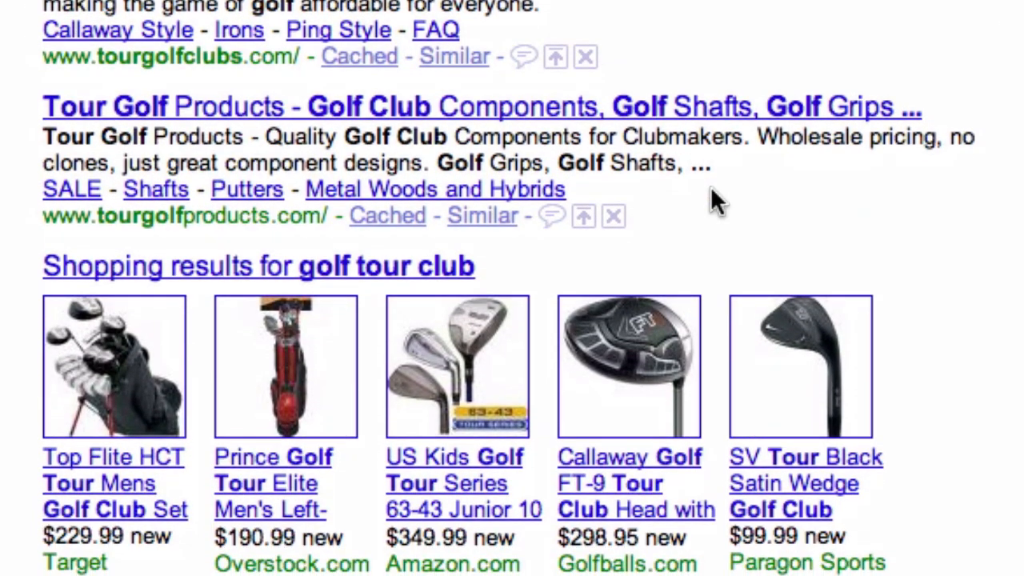
scroll(down, 3)
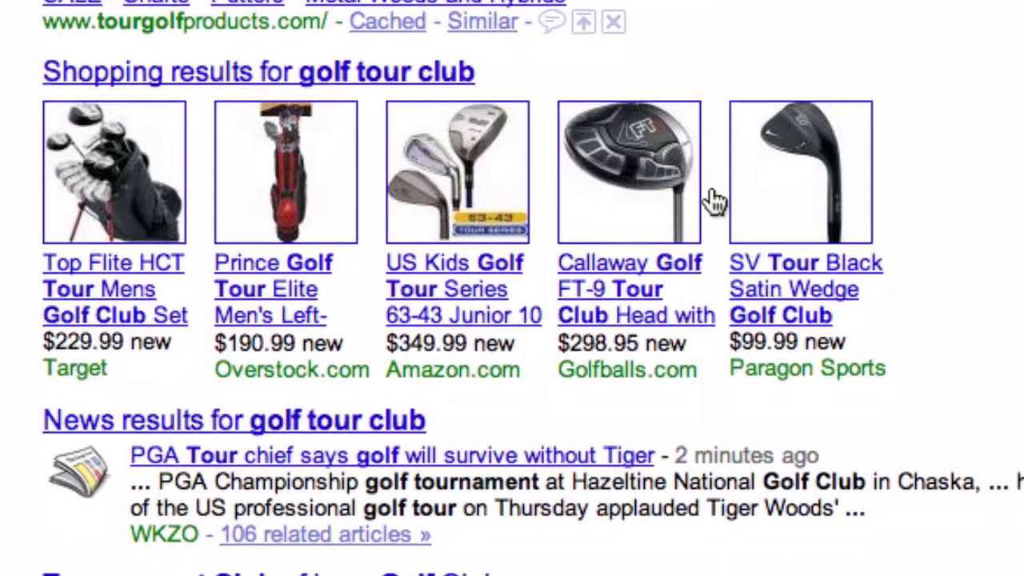
scroll(down, 3)
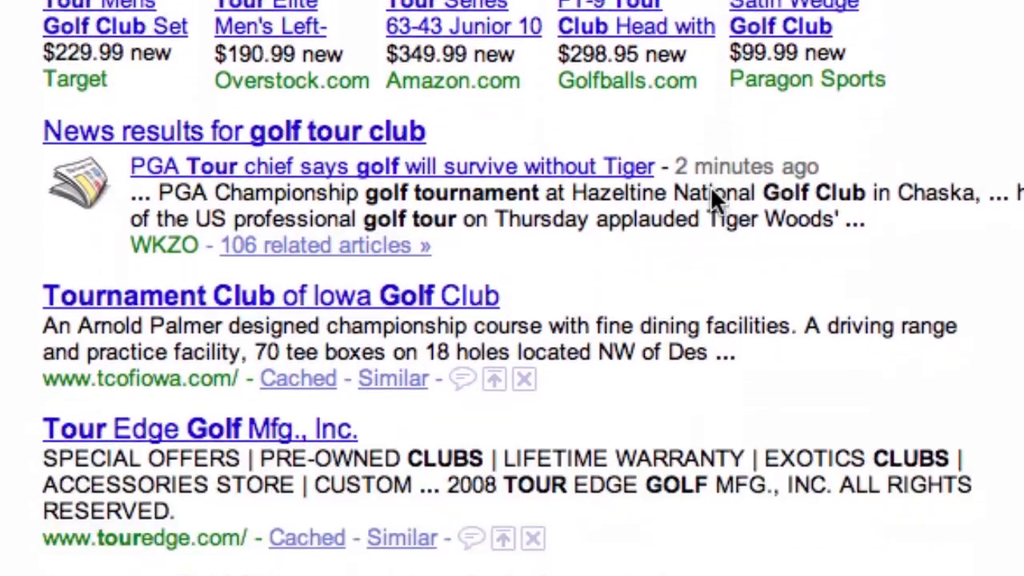
scroll(down, 3)
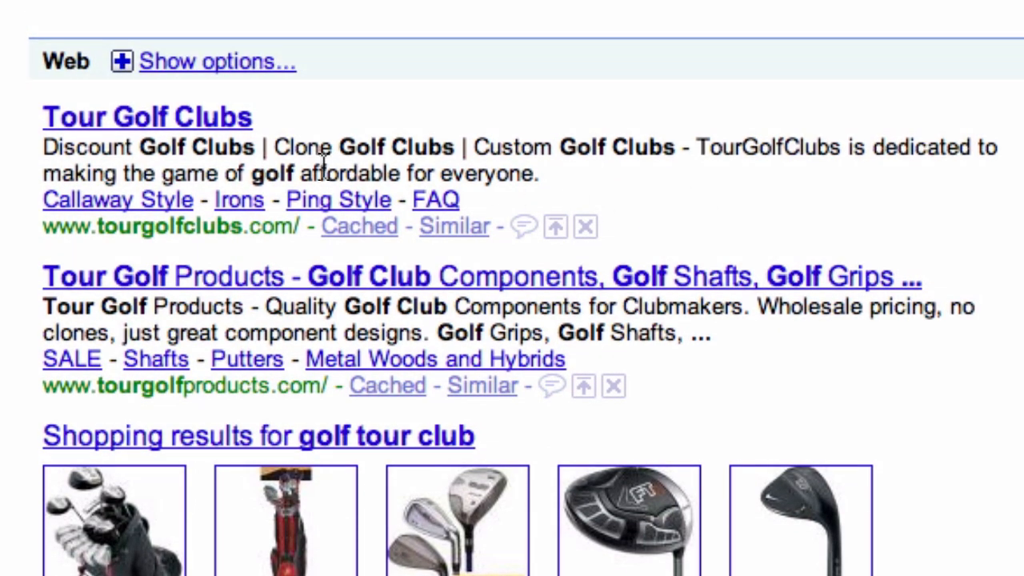
mouse_move(210, 128)
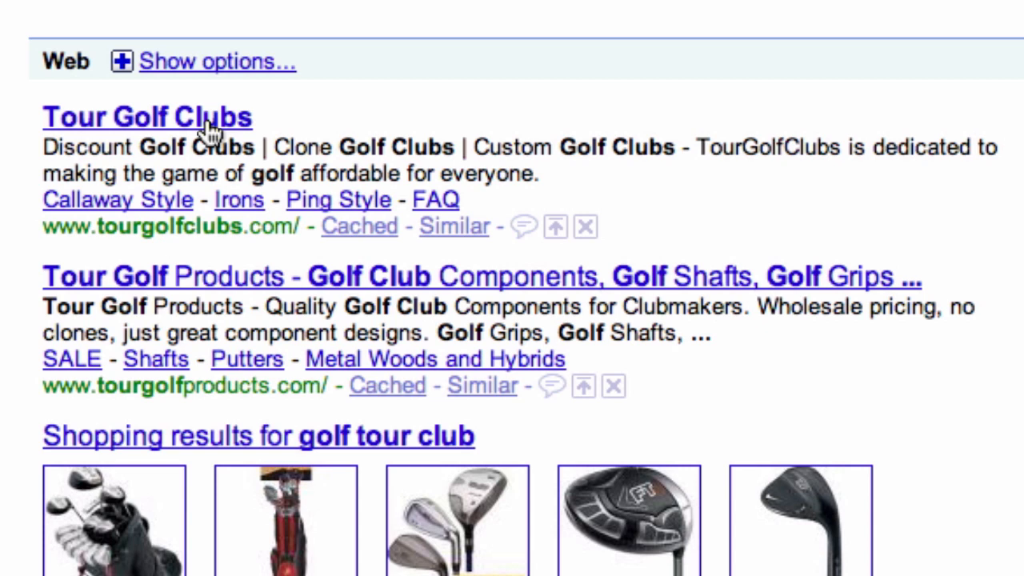
mouse_move(211, 131)
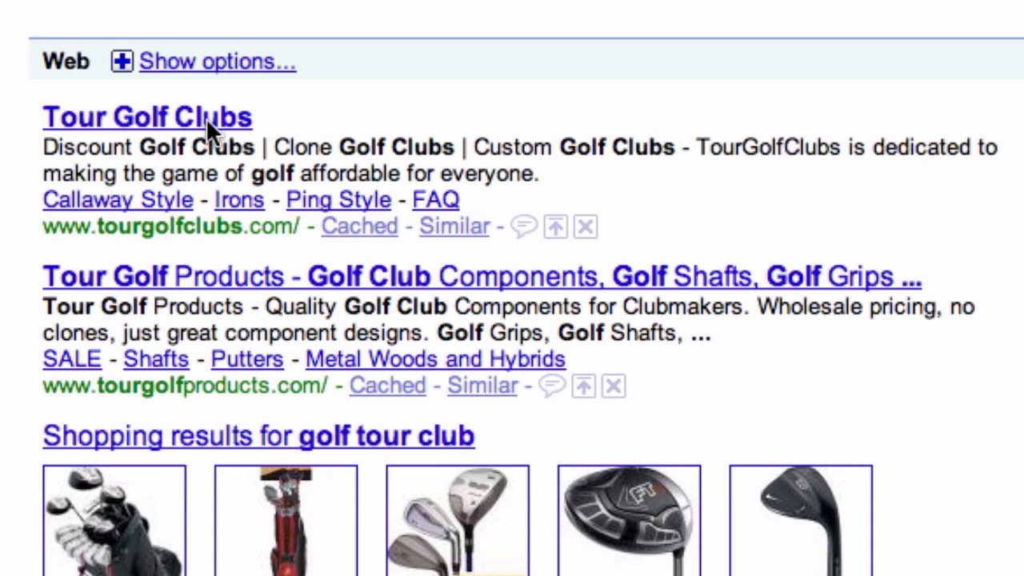
click(147, 117)
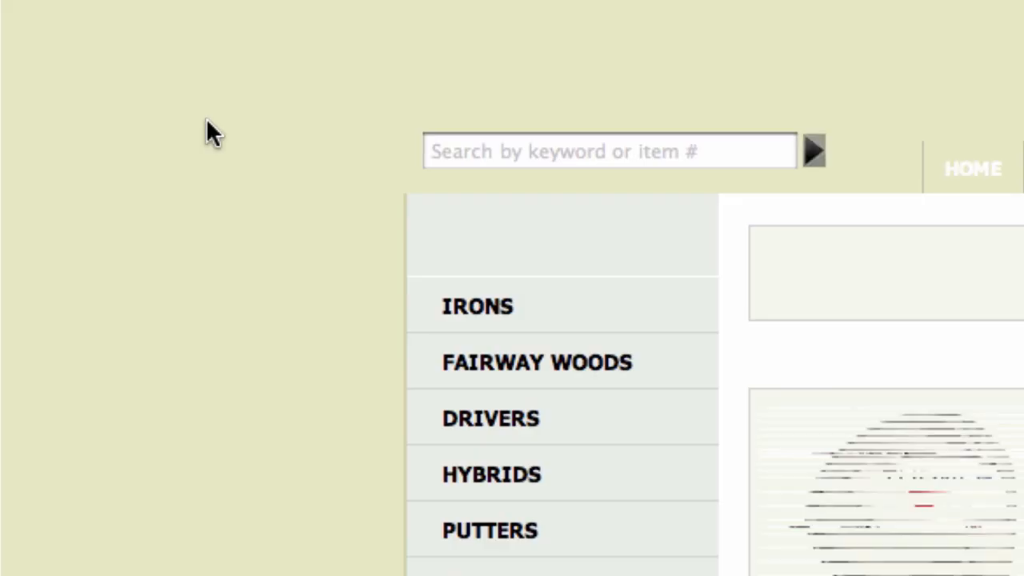